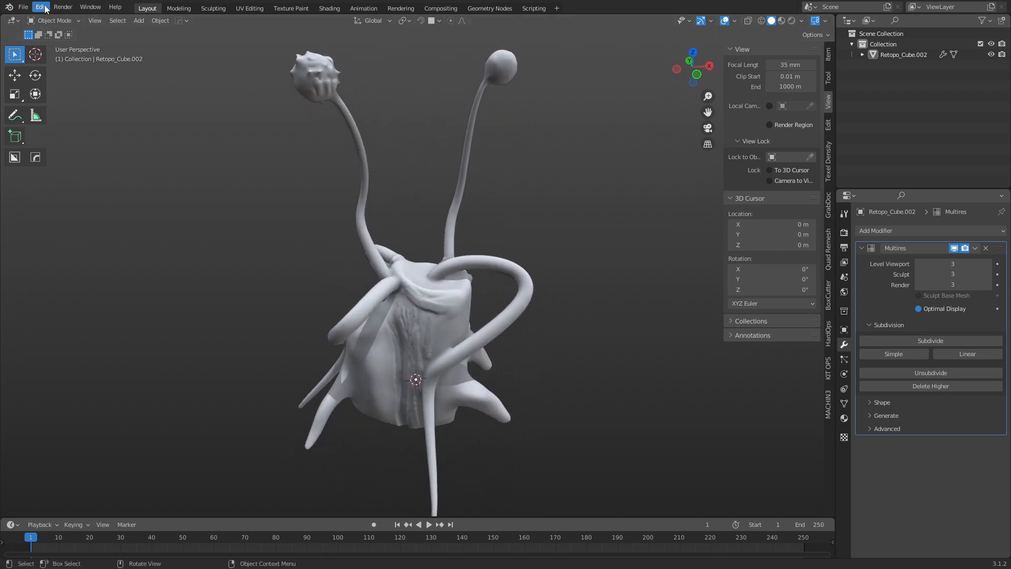
# Set the Orbit Method to Trackball in Preferences > Navigation.
pyautogui.click(40, 7)
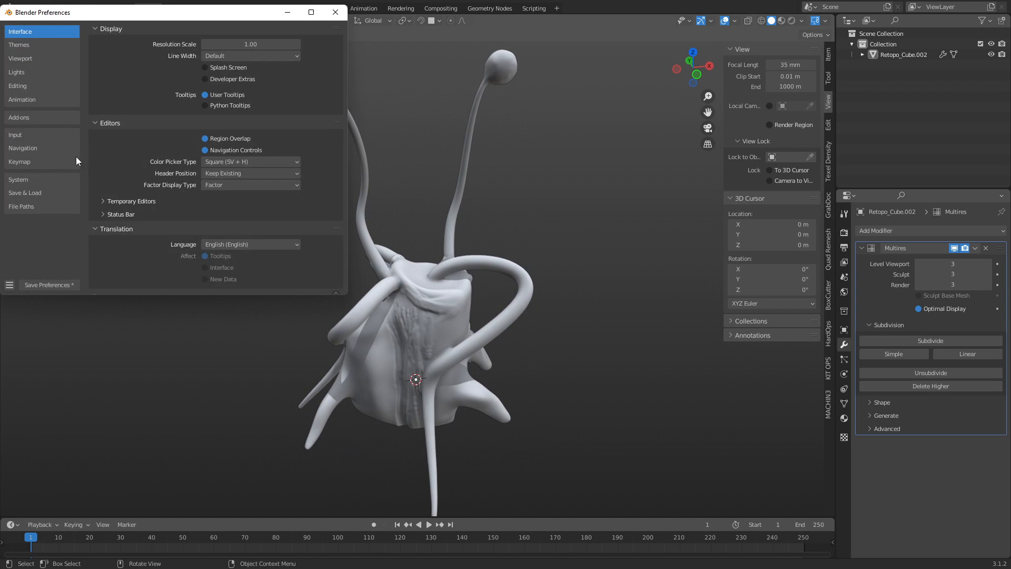
pyautogui.click(22, 147)
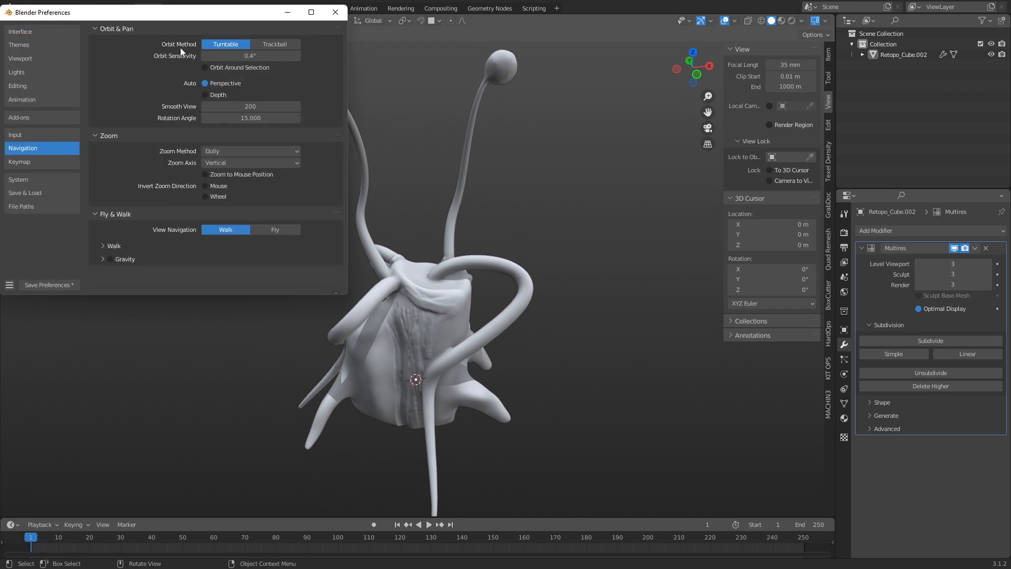
pyautogui.moveTo(230, 51)
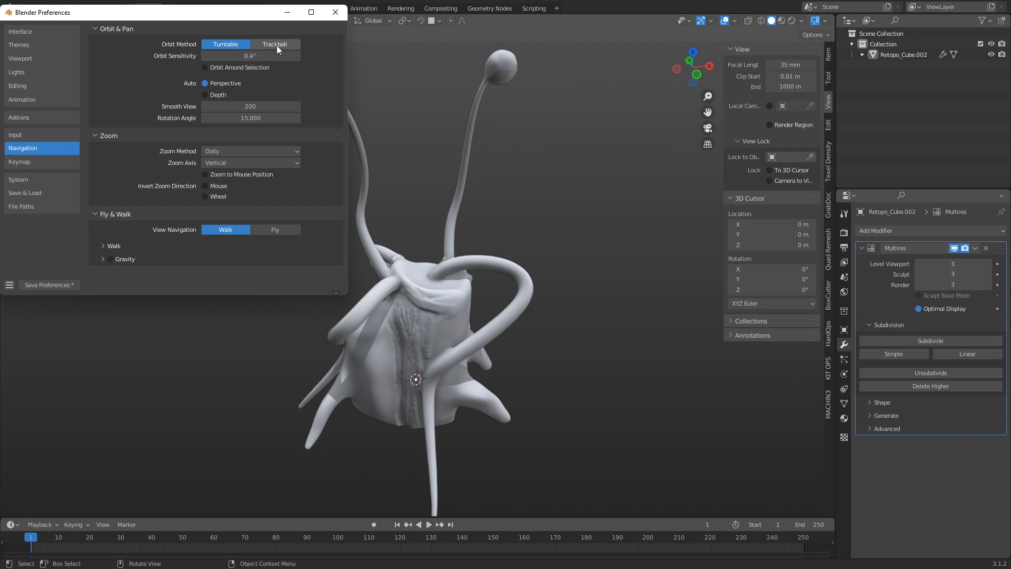
pyautogui.click(273, 44)
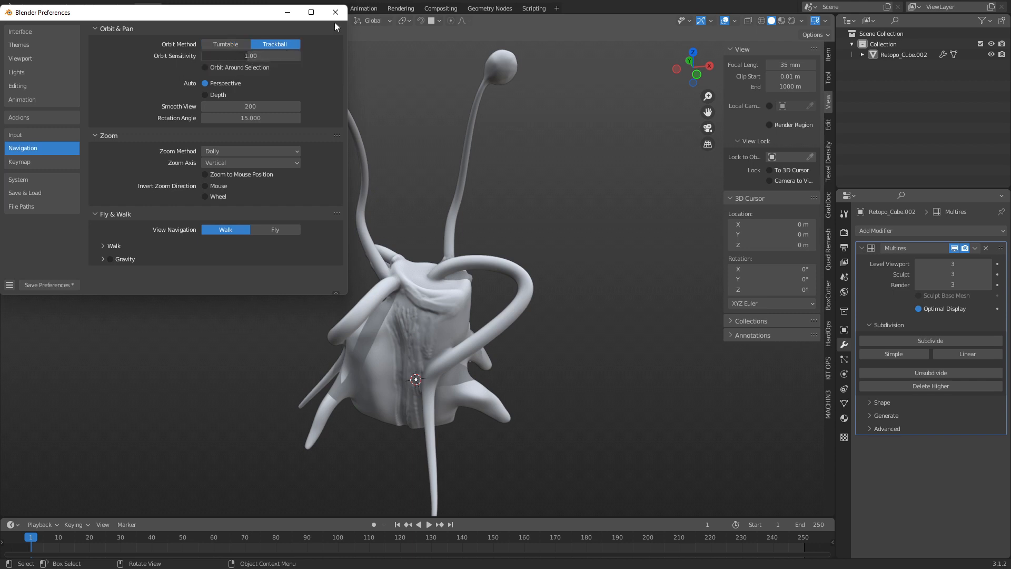
# Close the Preferences window to return to the creature in the 3D viewport.
pyautogui.click(335, 12)
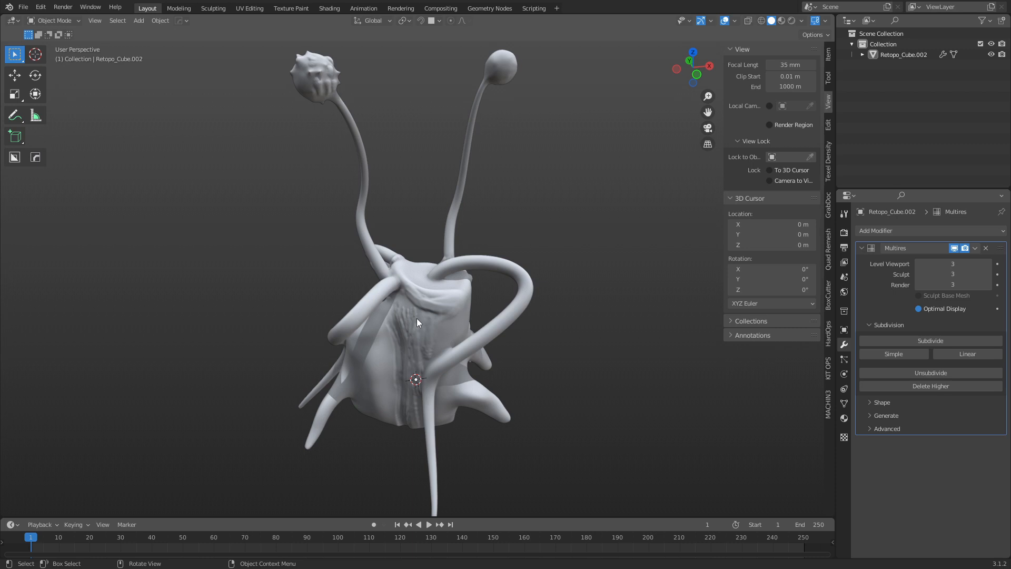
pyautogui.moveTo(443, 337)
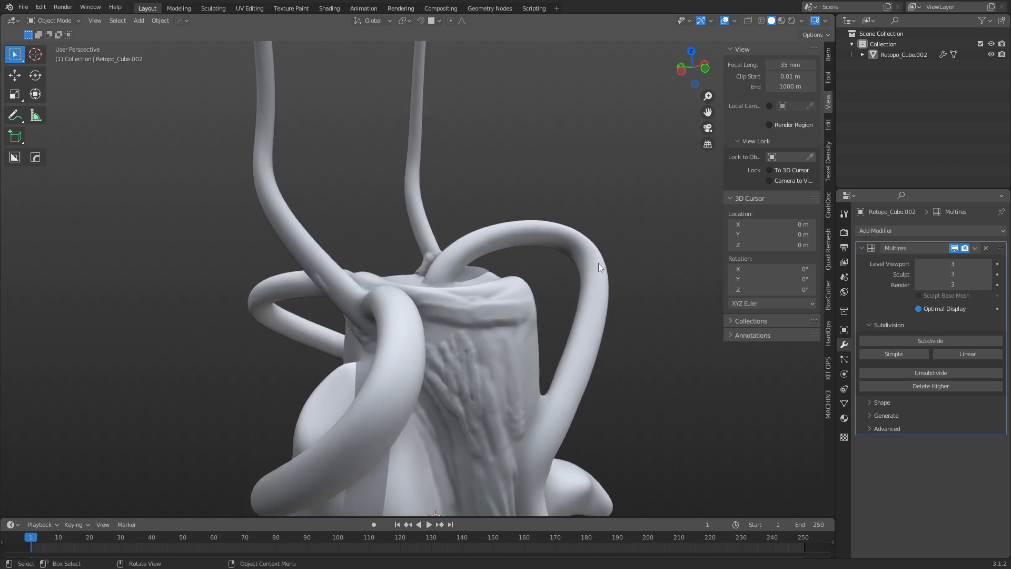
pyautogui.moveTo(314, 159)
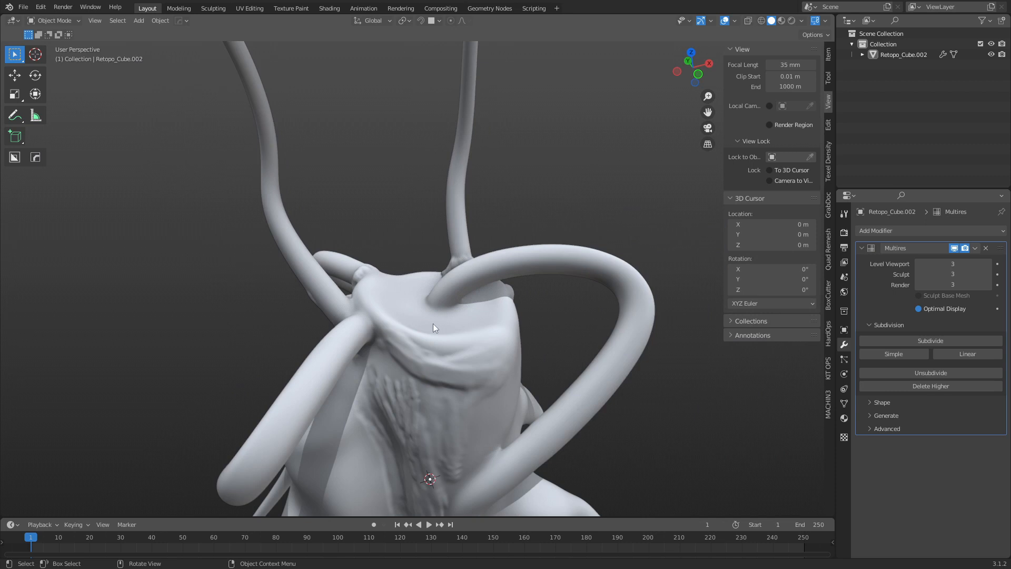
pyautogui.moveTo(416, 316)
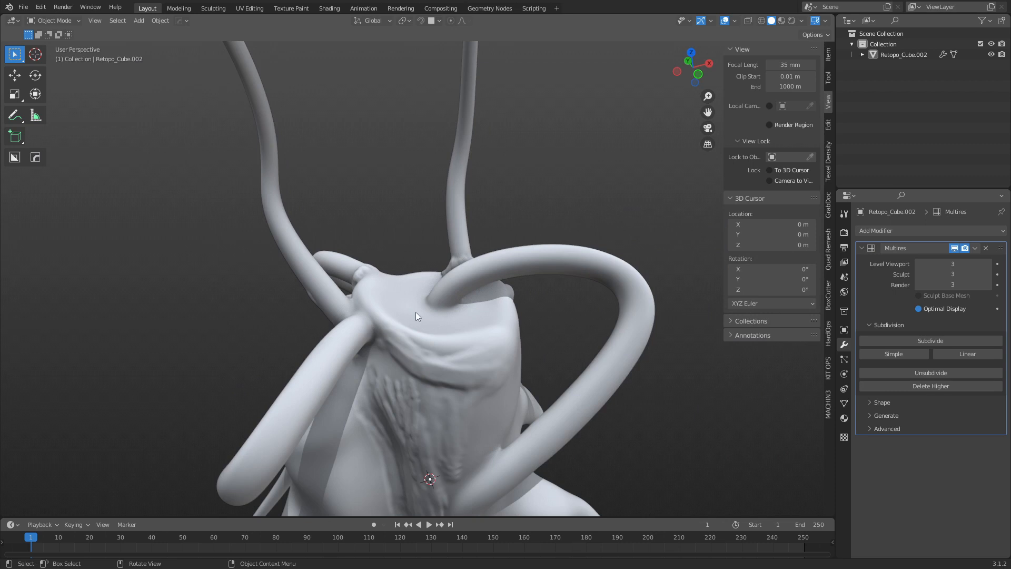
pyautogui.moveTo(458, 285)
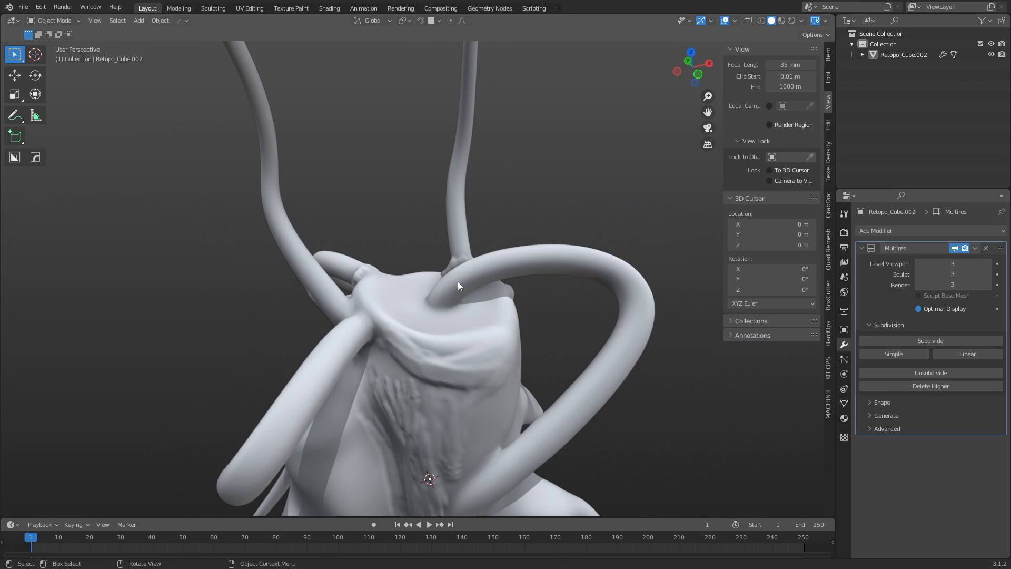
pyautogui.moveTo(486, 259)
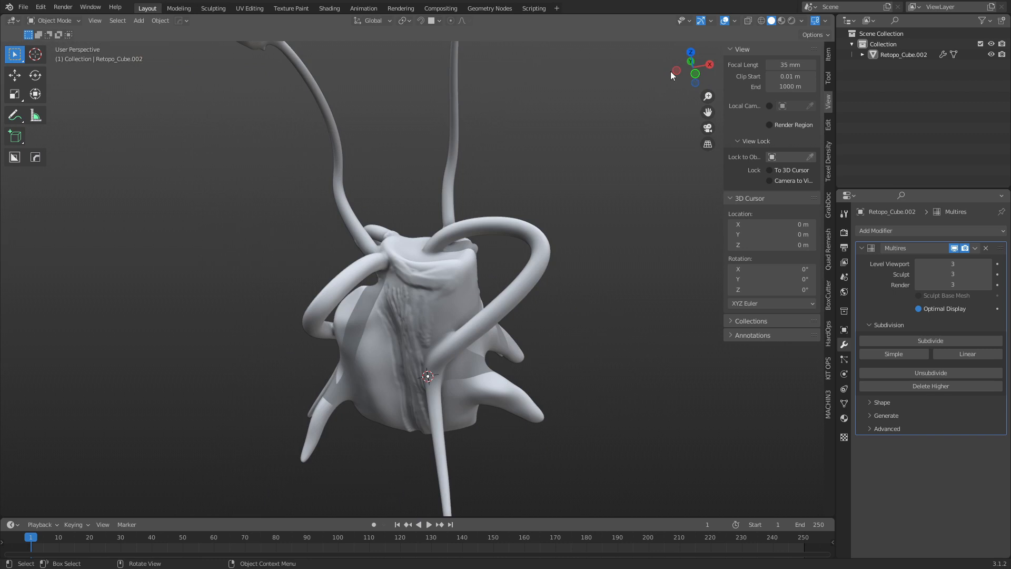
pyautogui.moveTo(448, 361)
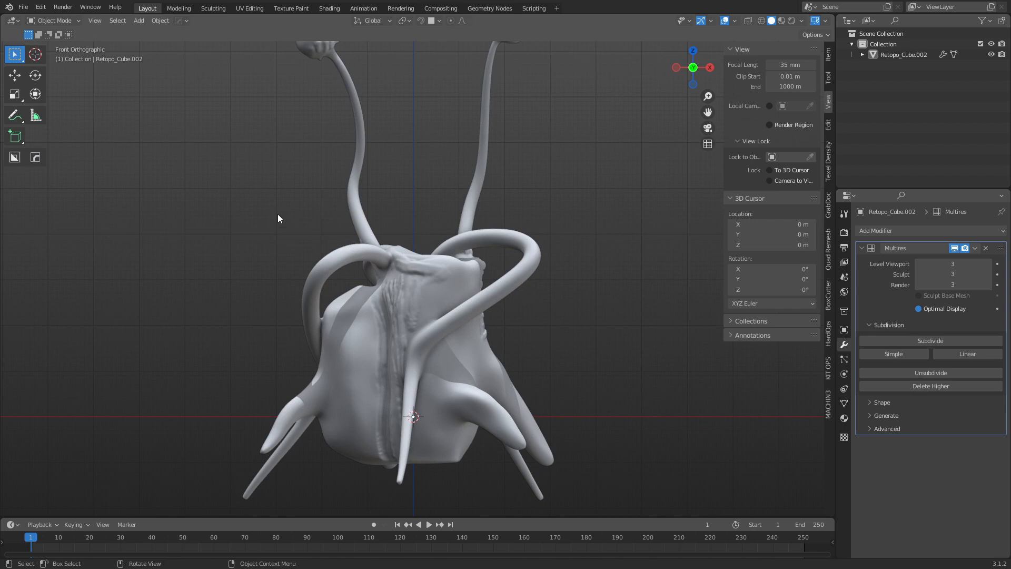
pyautogui.moveTo(510, 289)
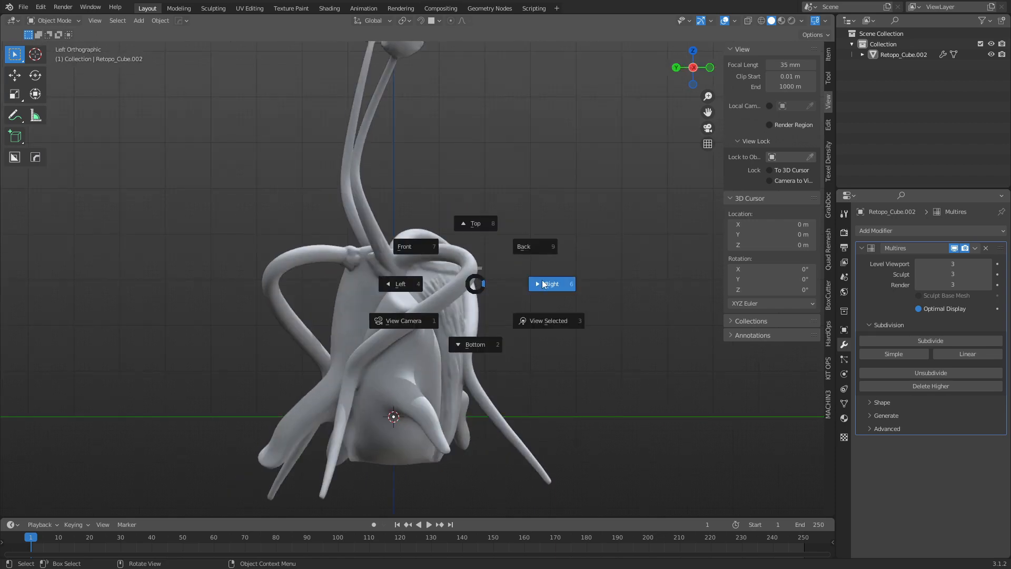
# View the creature from its right side via the View pie menu.
pyautogui.click(550, 283)
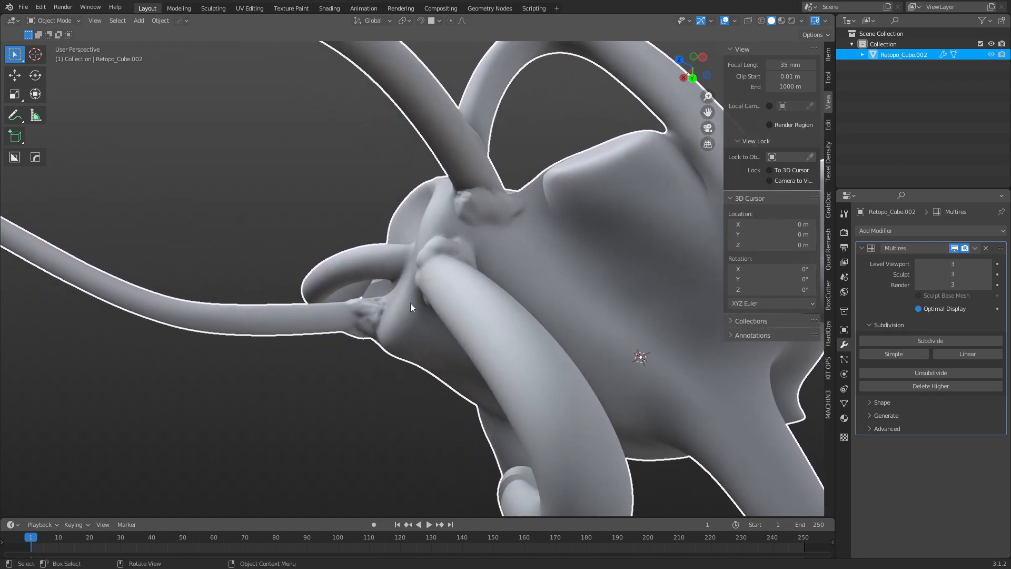
# Select faces at a tentacle-body junction in Edit Mode and frame the view on them.
pyautogui.press('Tab')
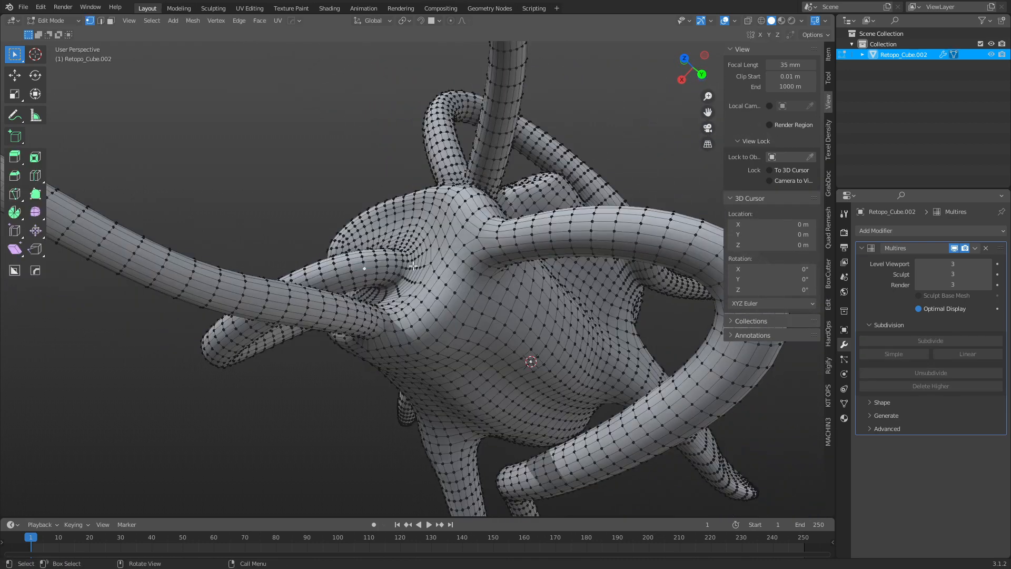
pyautogui.click(406, 255)
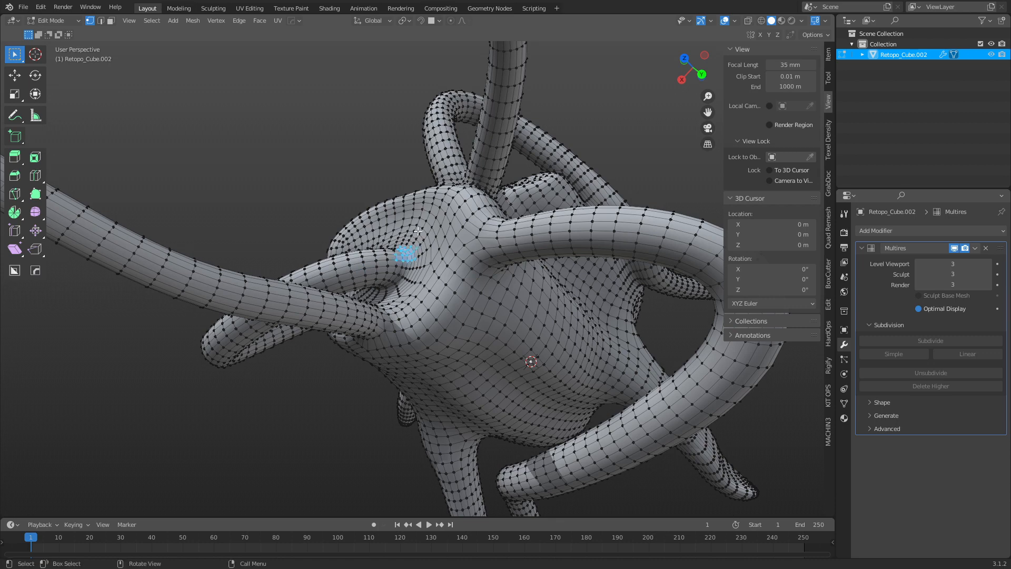
pyautogui.moveTo(584, 315)
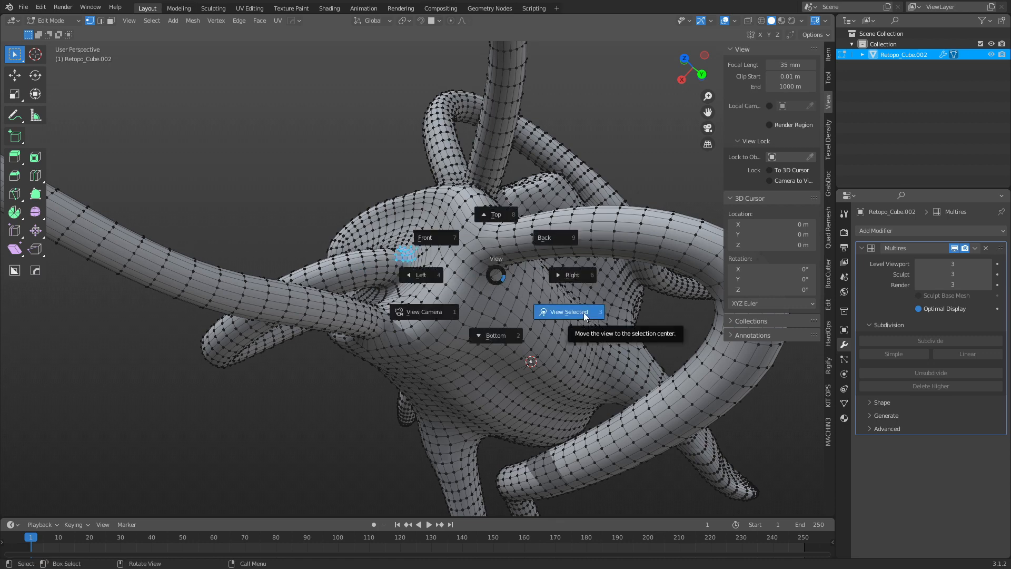
pyautogui.click(568, 311)
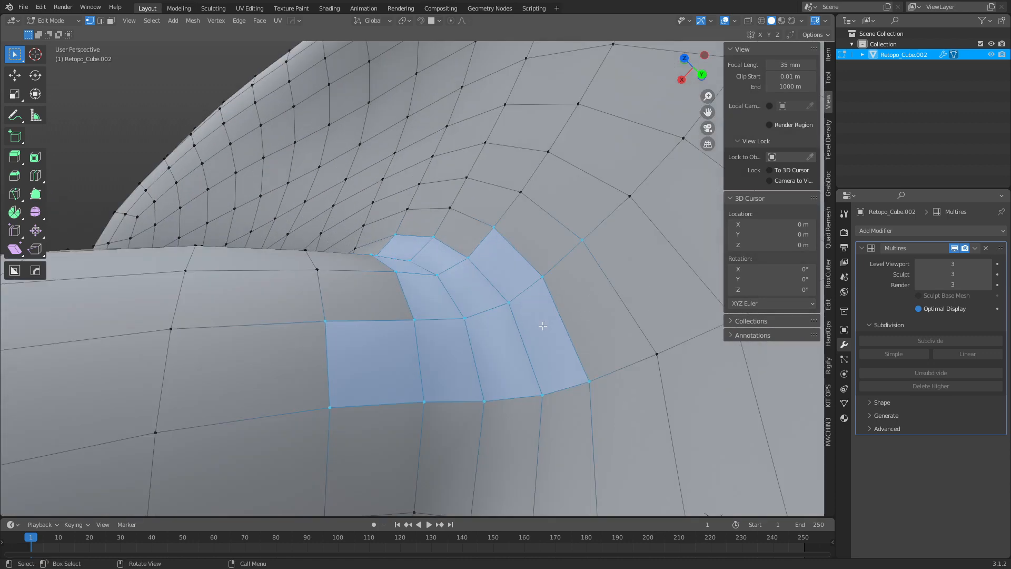
pyautogui.press('Tab')
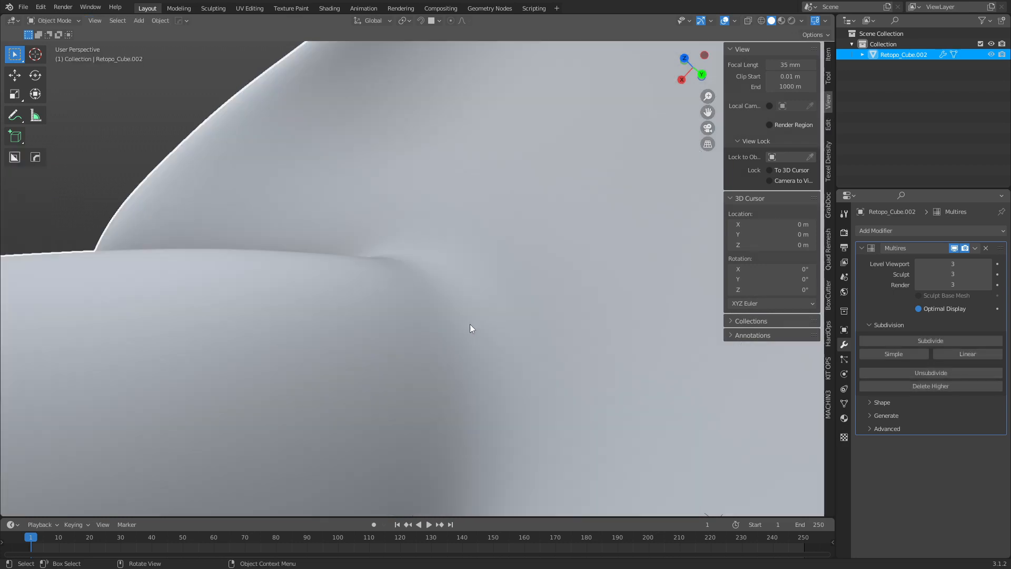
pyautogui.moveTo(476, 221)
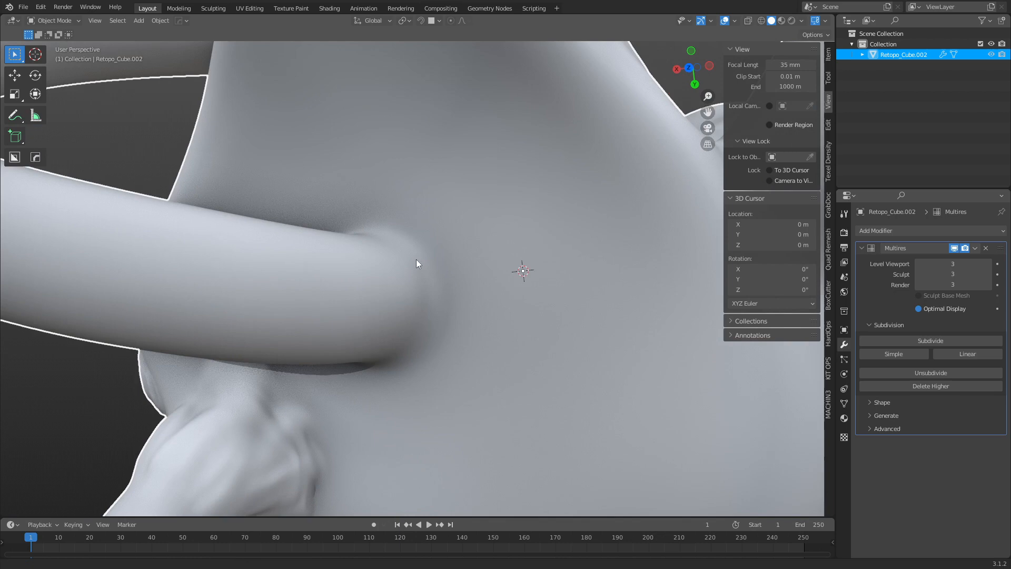
# Build up a clay lump at the tentacle junction with the Clay Strips brush in Sculpt Mode.
pyautogui.click(53, 20)
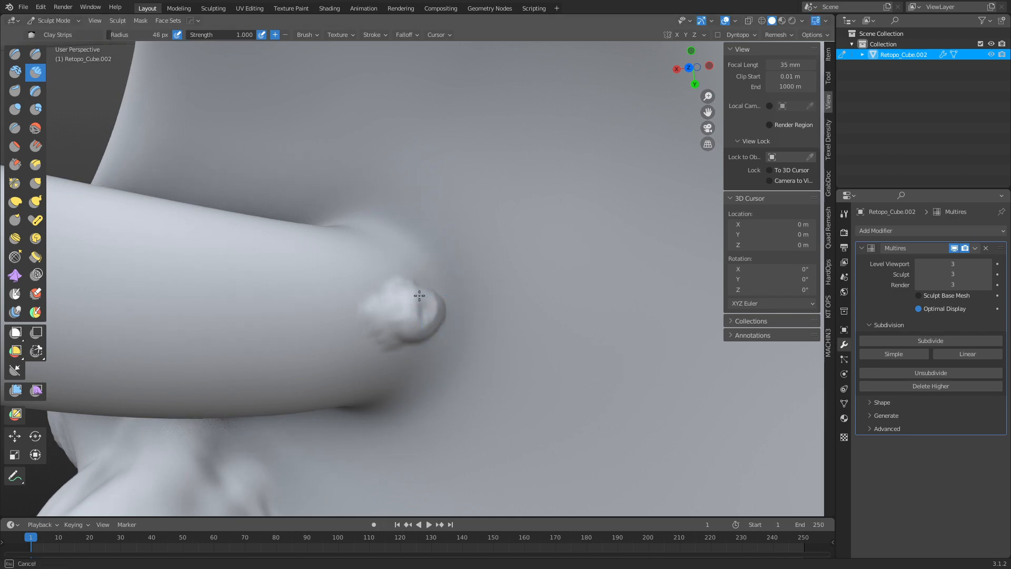
pyautogui.click(400, 302)
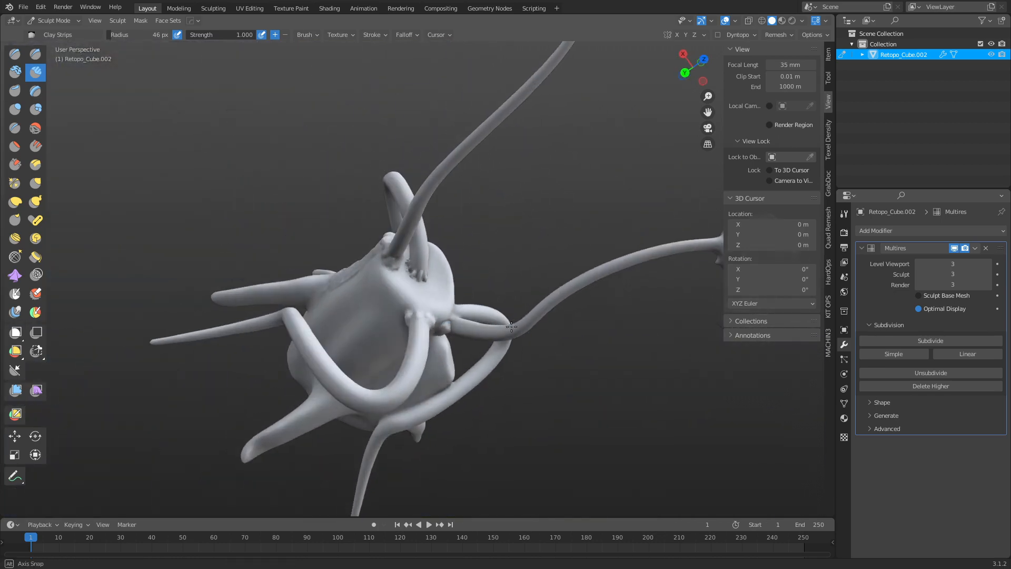
# Return from Sculpt Mode to Object Mode with the whole creature in view.
pyautogui.click(51, 20)
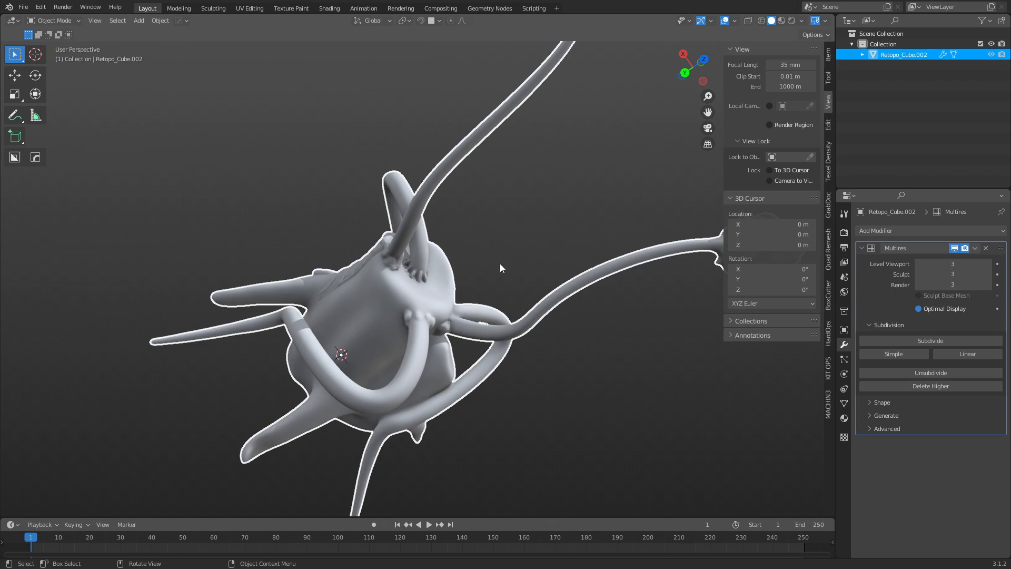
pyautogui.moveTo(502, 269)
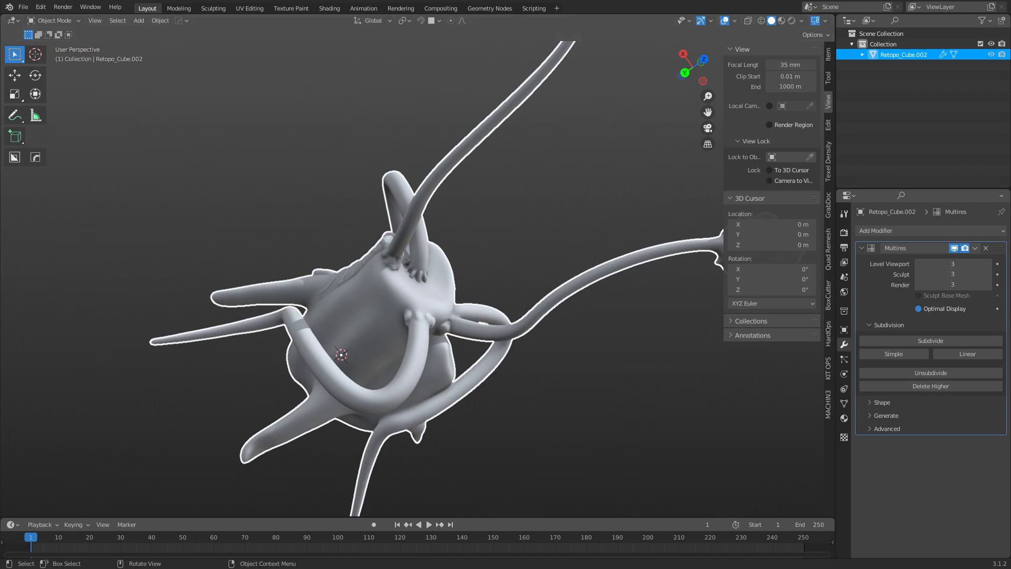